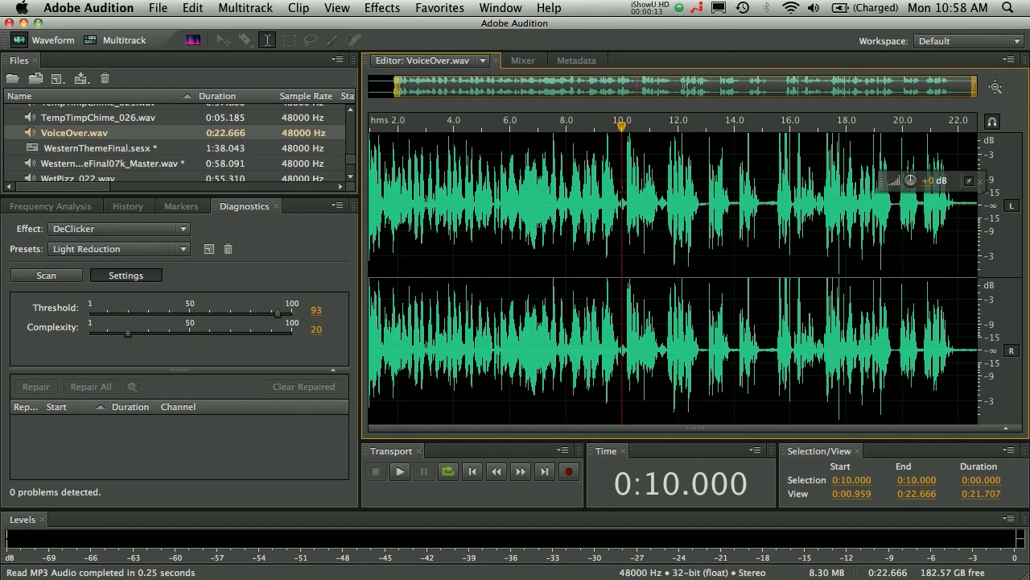
Switch VoiceOver.wav to the spectral frequency display
click(399, 470)
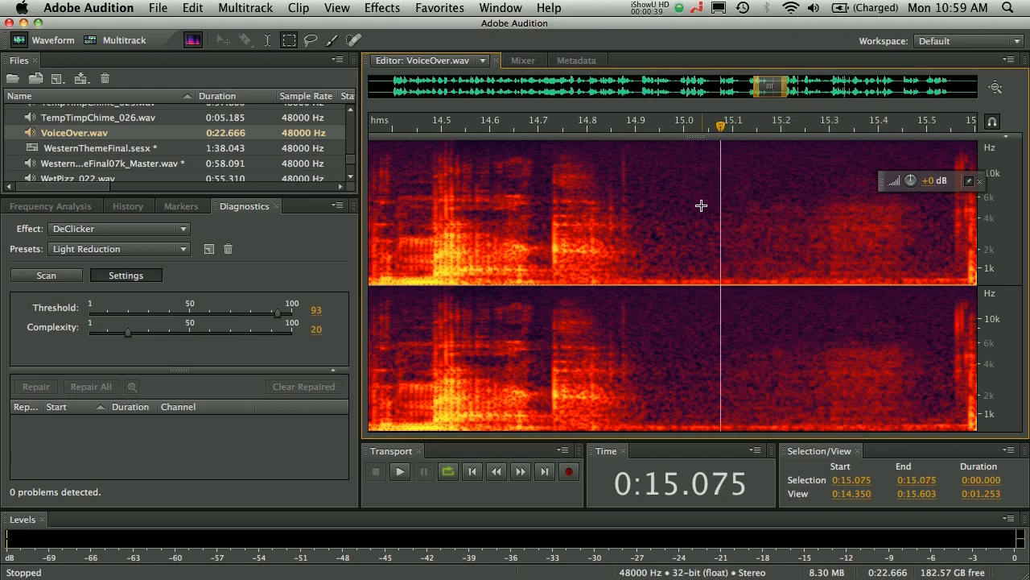
mouse_move(676, 170)
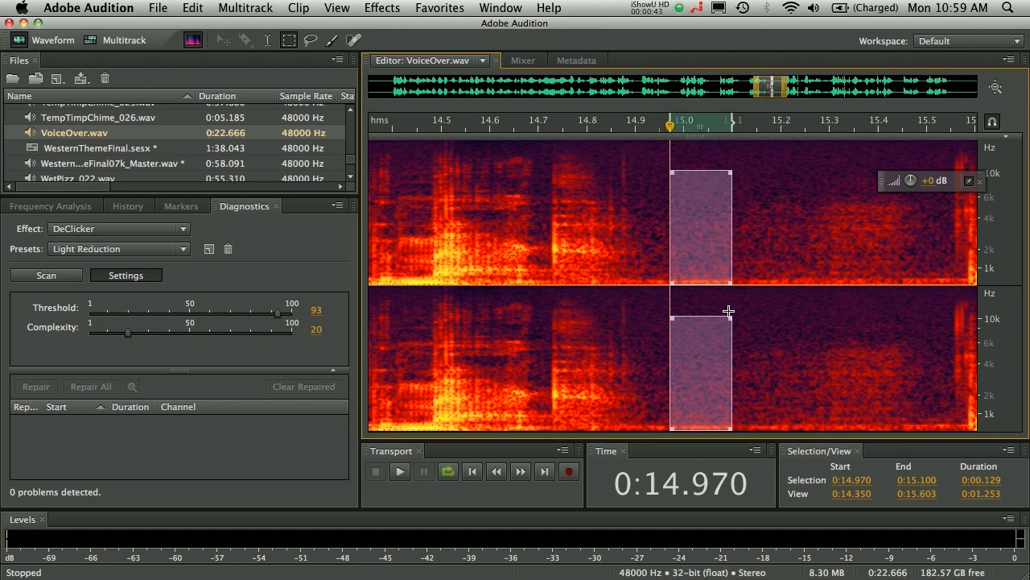
mouse_move(753, 338)
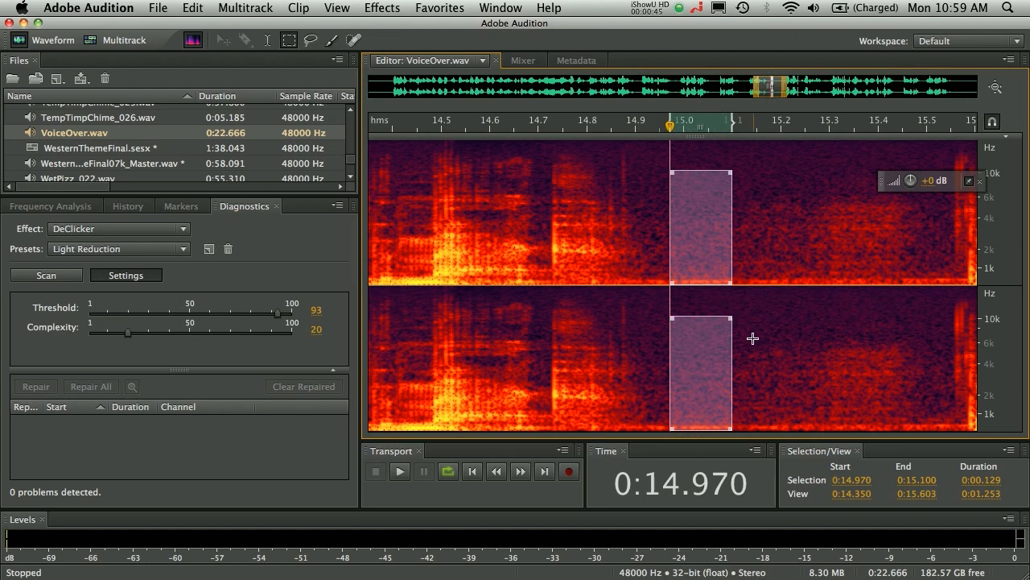
Capture the selected quiet slice near 15 s as the noise print and dismiss the notice
right_click(696, 210)
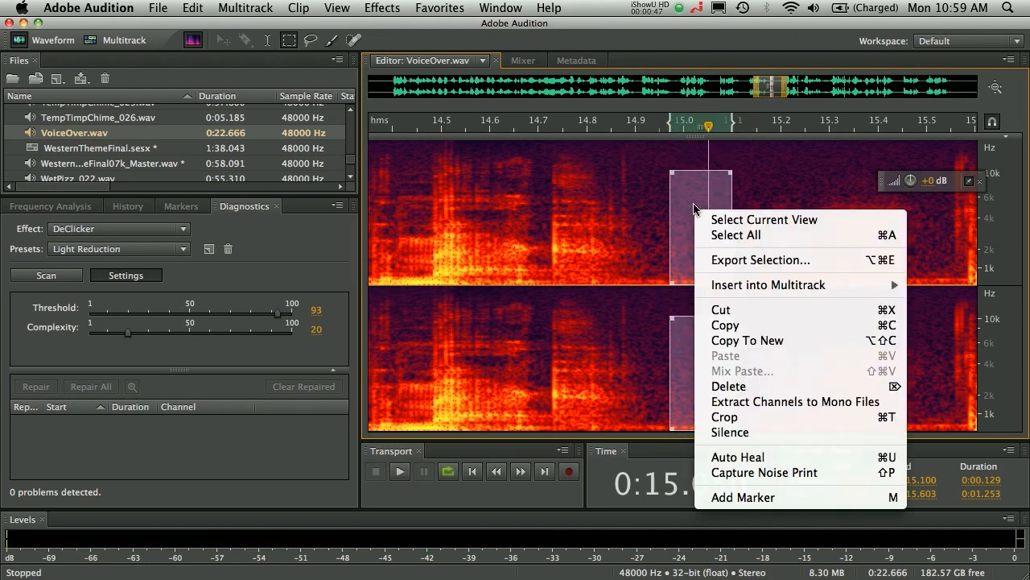
click(763, 474)
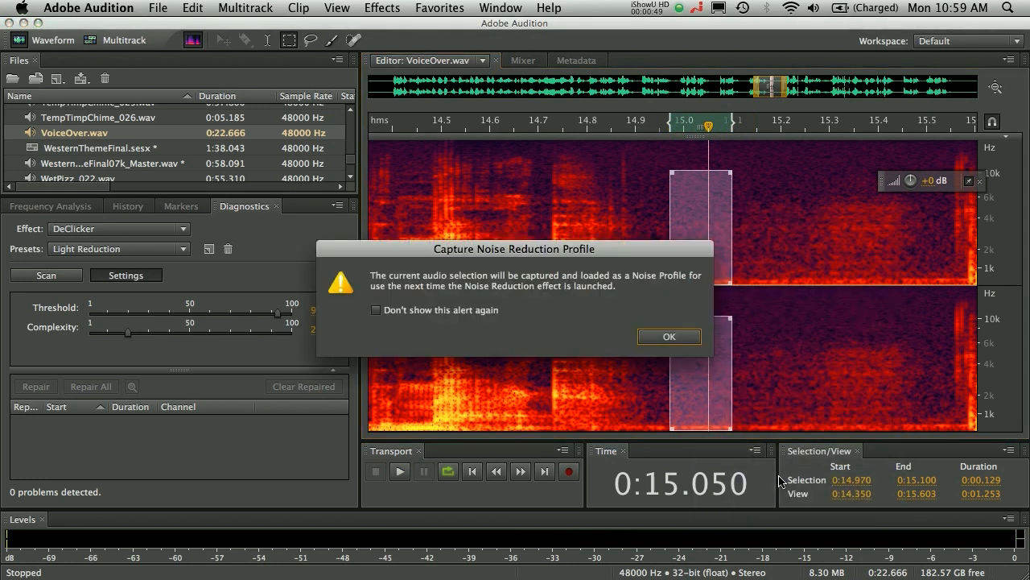
click(668, 336)
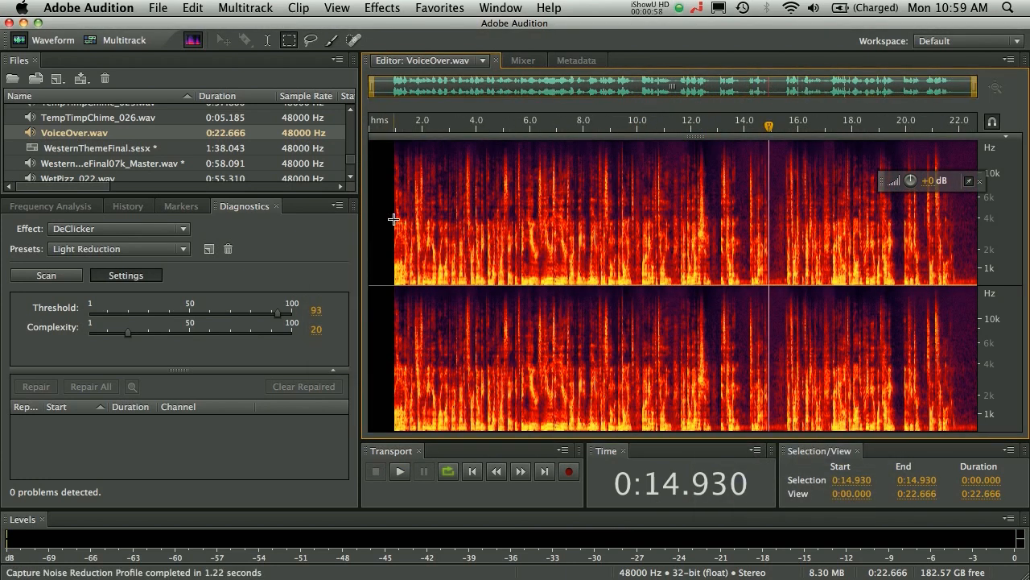
click(381, 6)
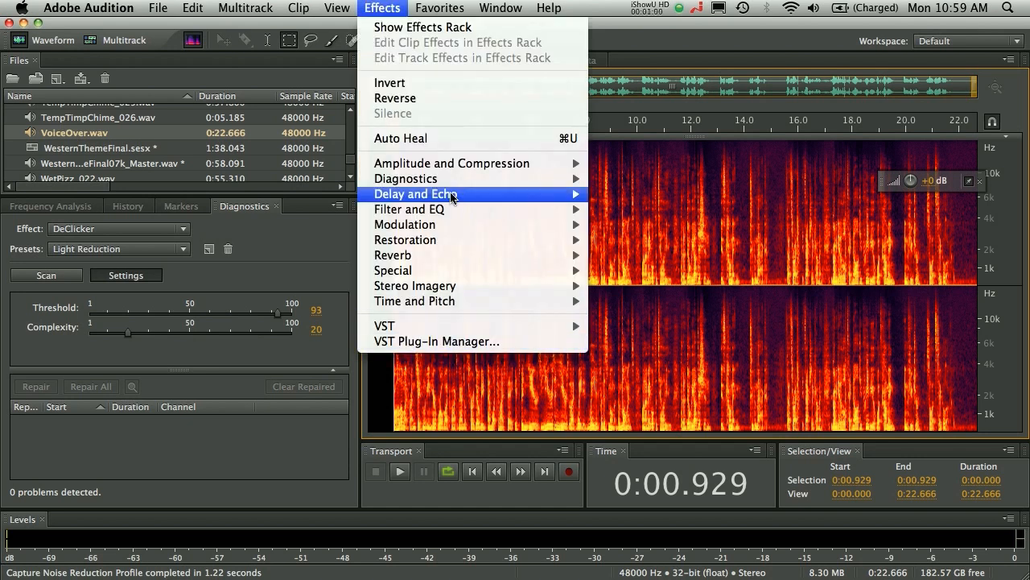
mouse_move(406, 239)
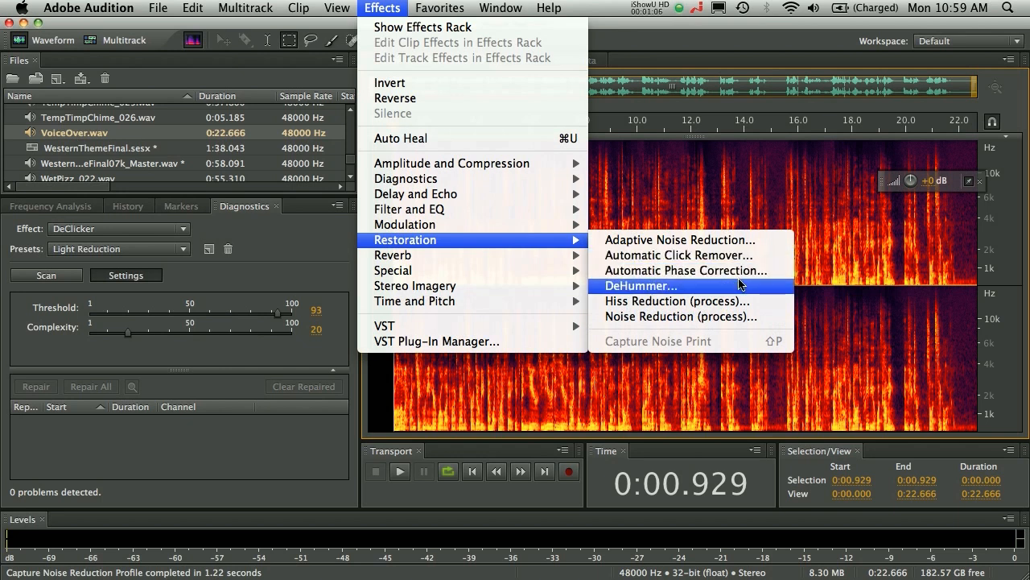
mouse_move(737, 315)
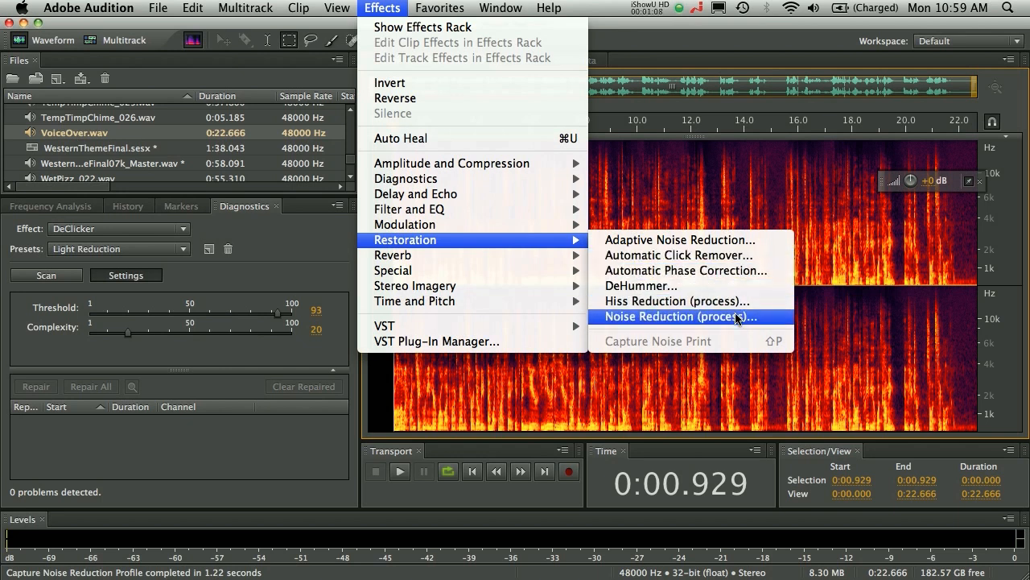
click(676, 315)
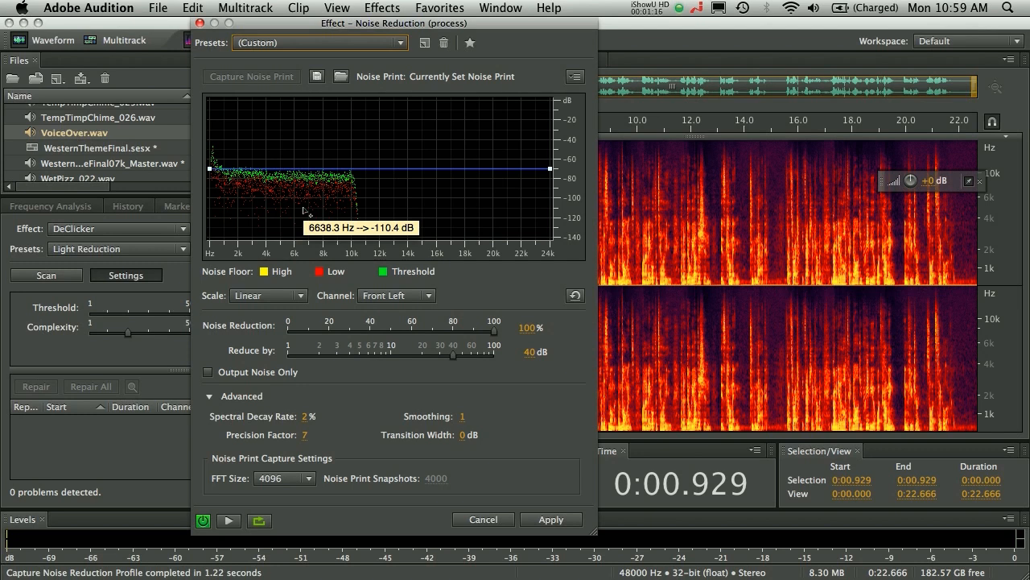
mouse_move(229, 503)
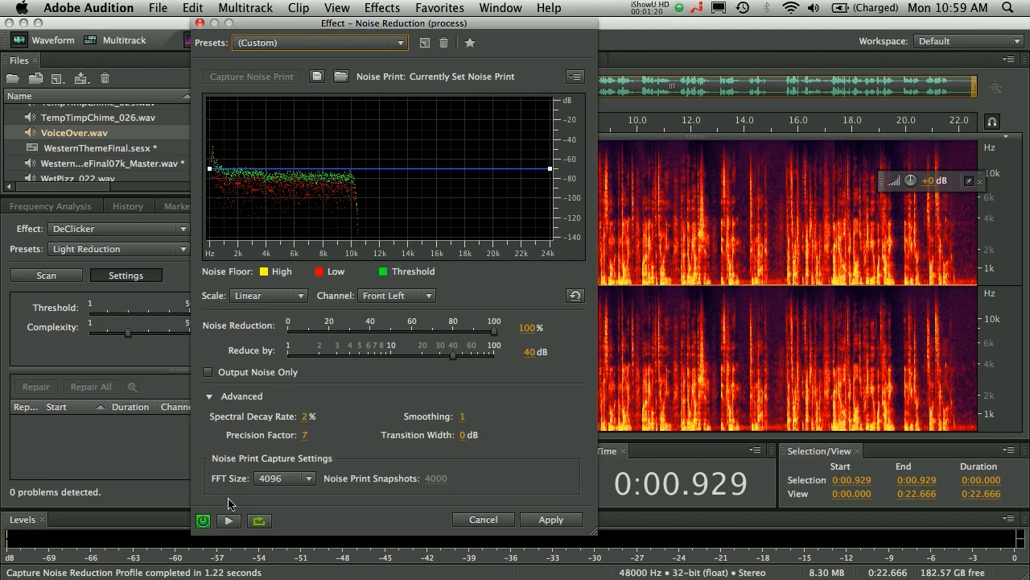
mouse_move(203, 520)
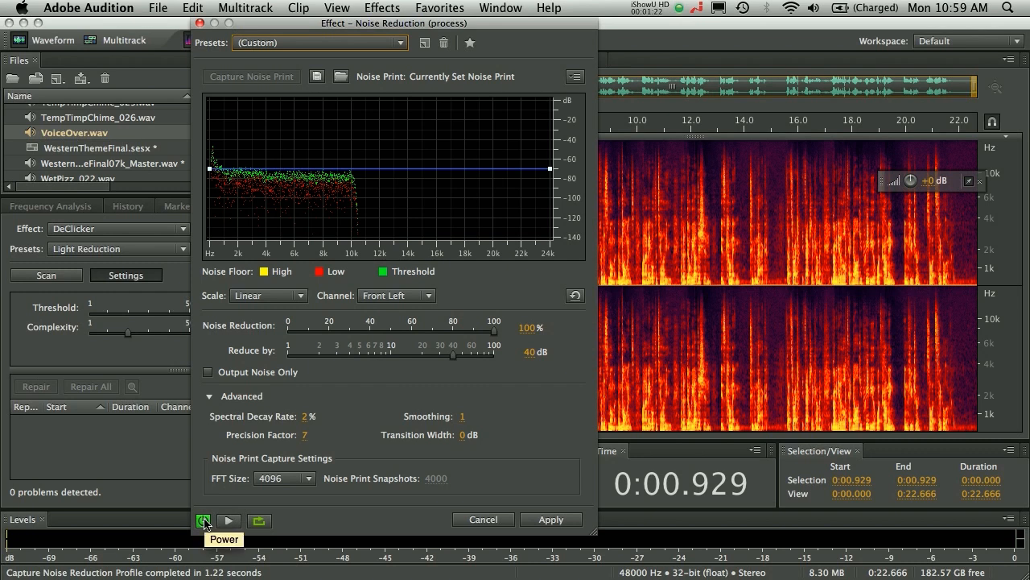
mouse_move(228, 520)
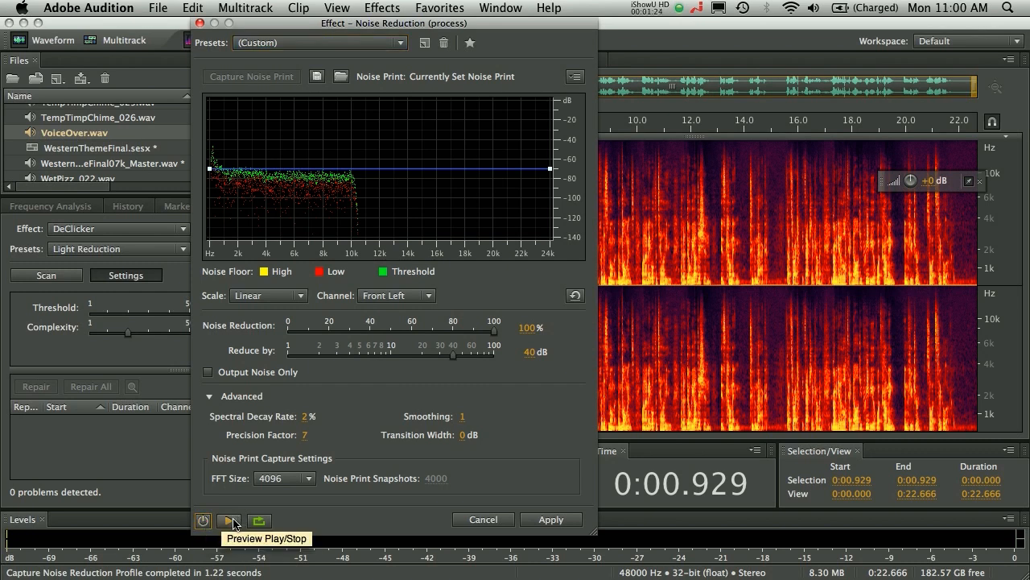
click(229, 520)
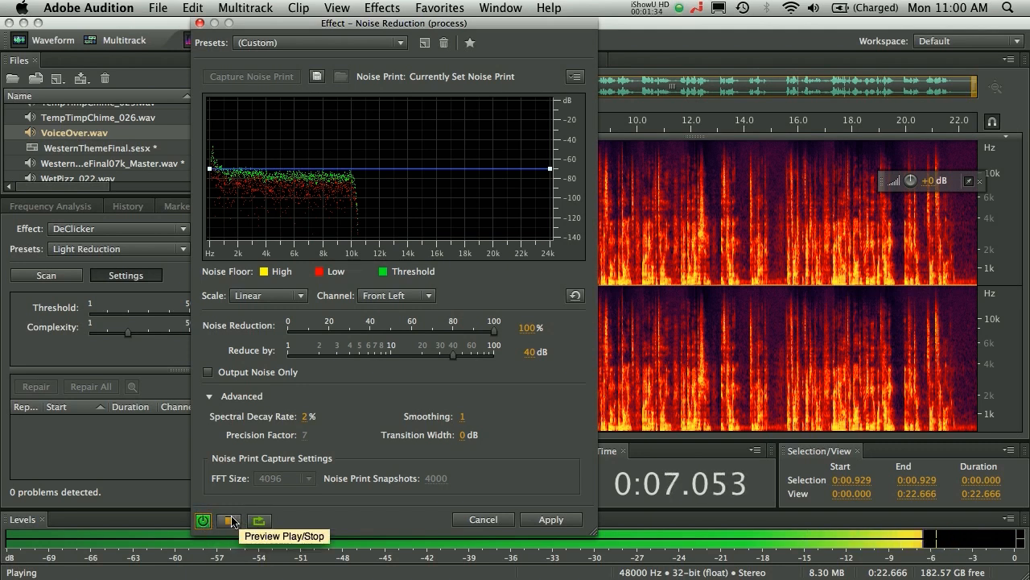
click(228, 520)
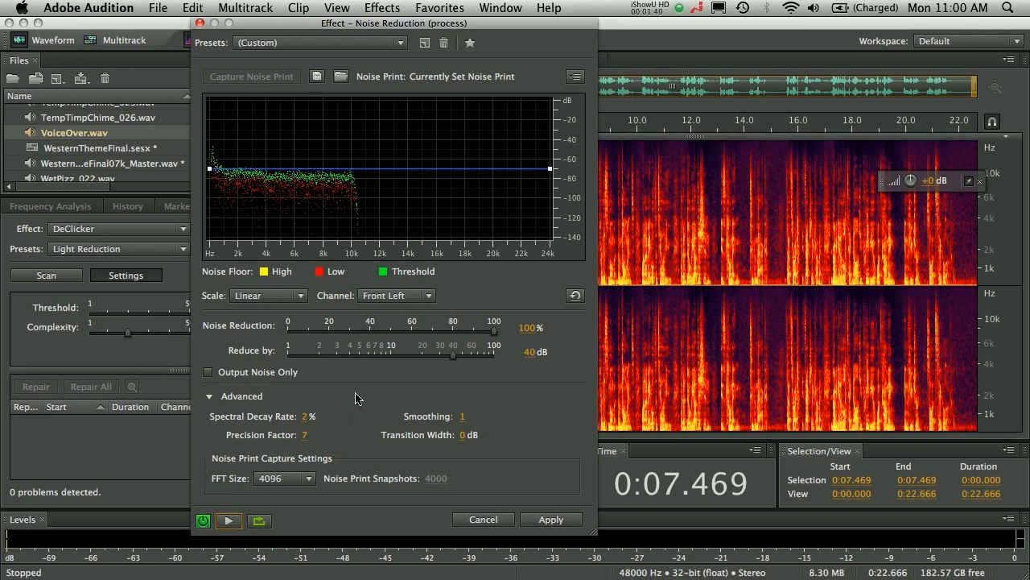
mouse_move(425, 41)
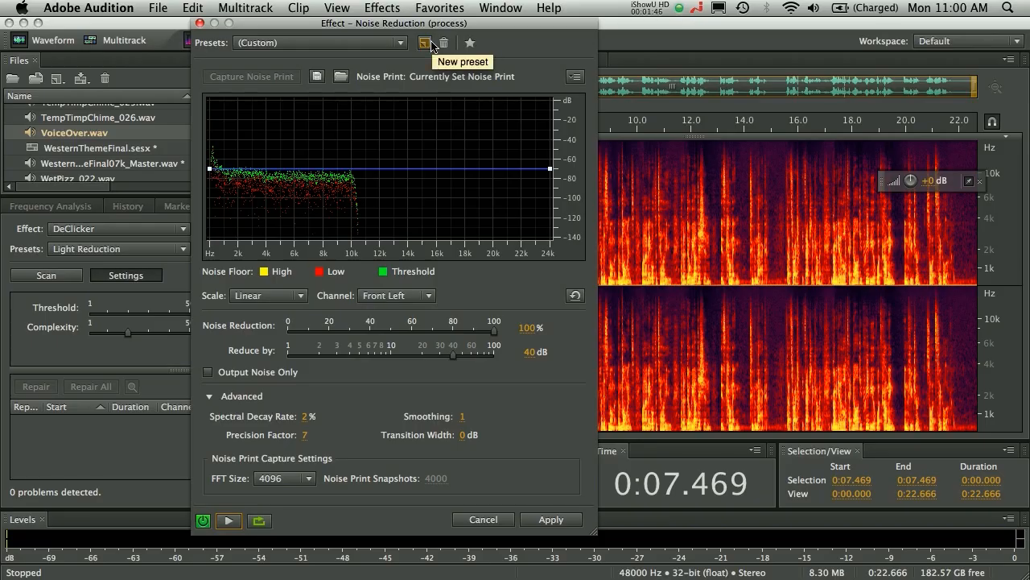
mouse_move(132, 47)
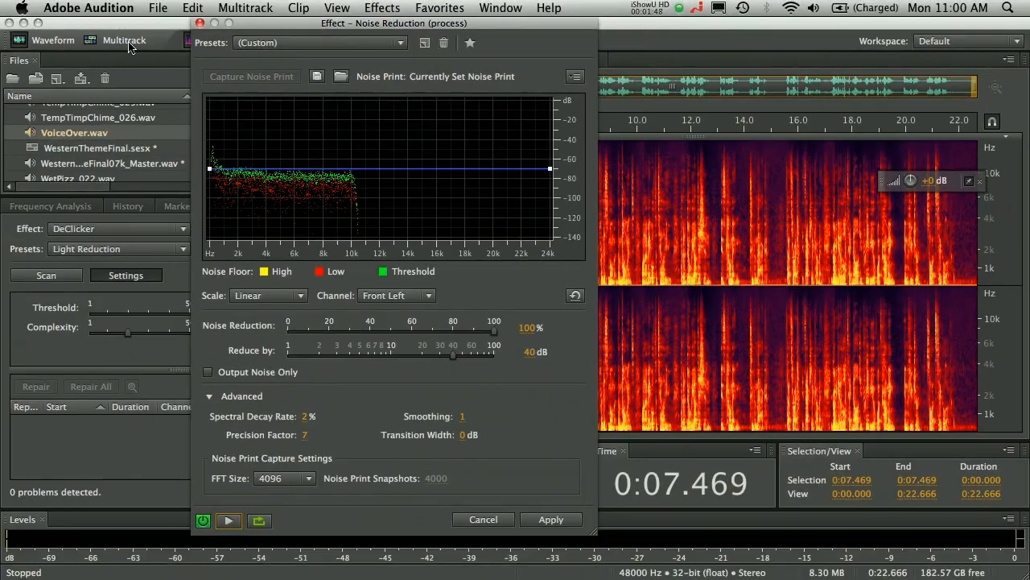
click(483, 519)
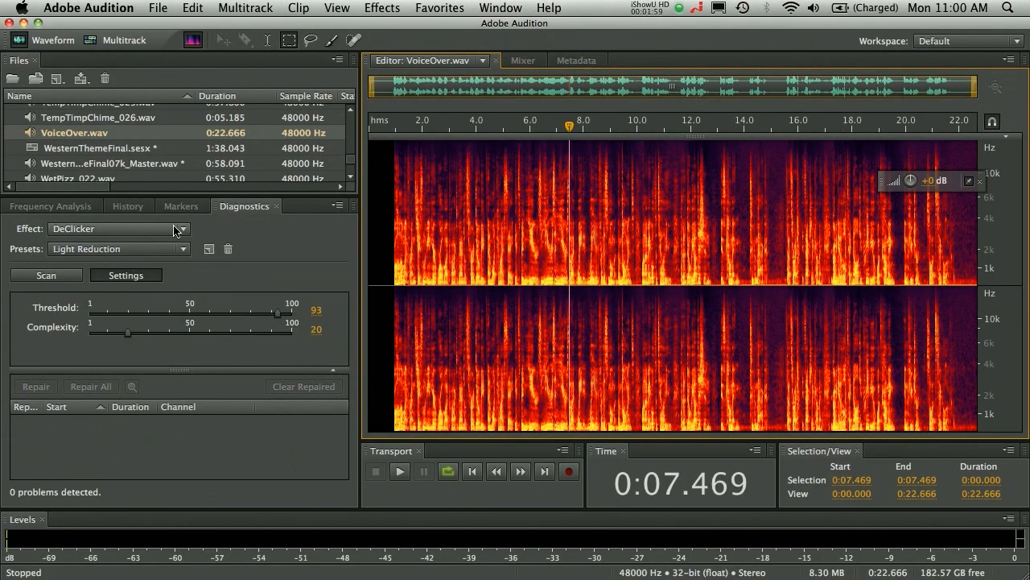
Choose DeClipper as the diagnostic effect in the Diagnostics panel
click(116, 228)
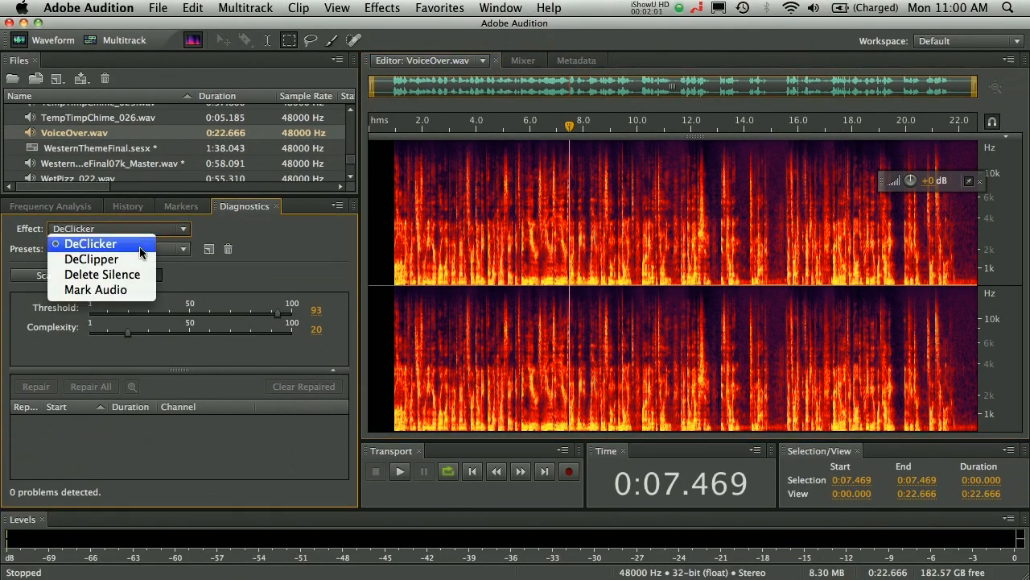
click(90, 257)
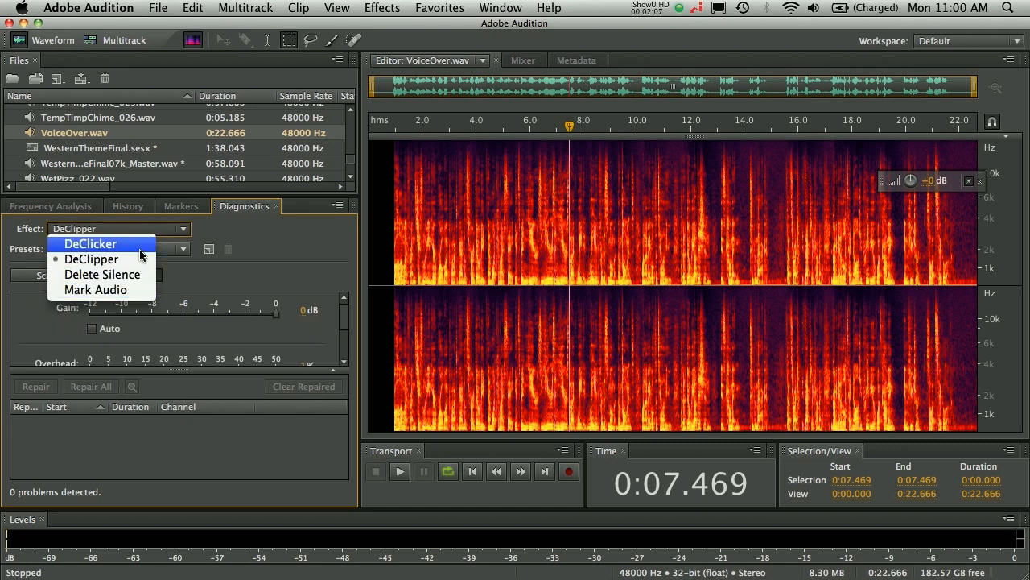
click(91, 257)
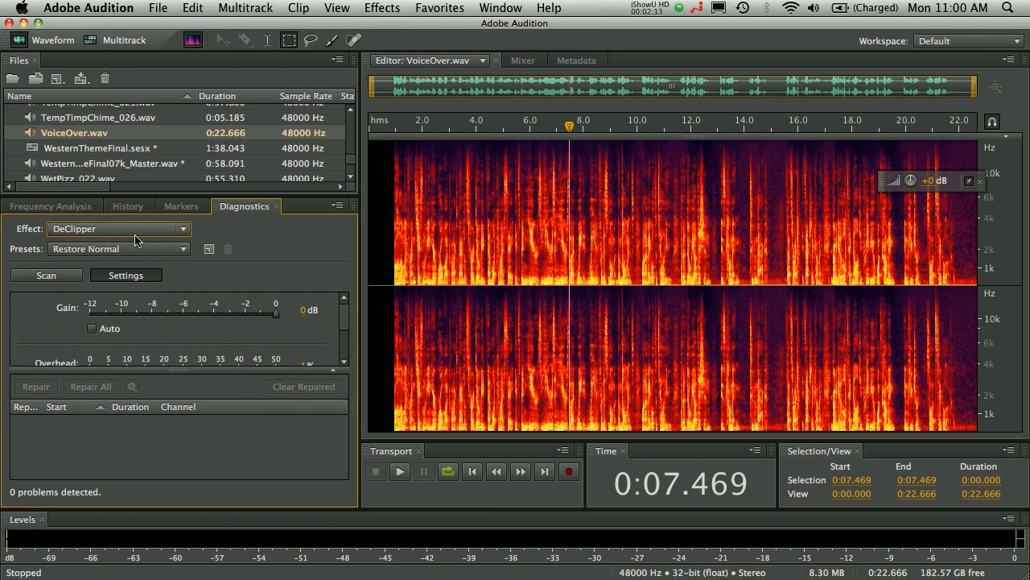
click(119, 229)
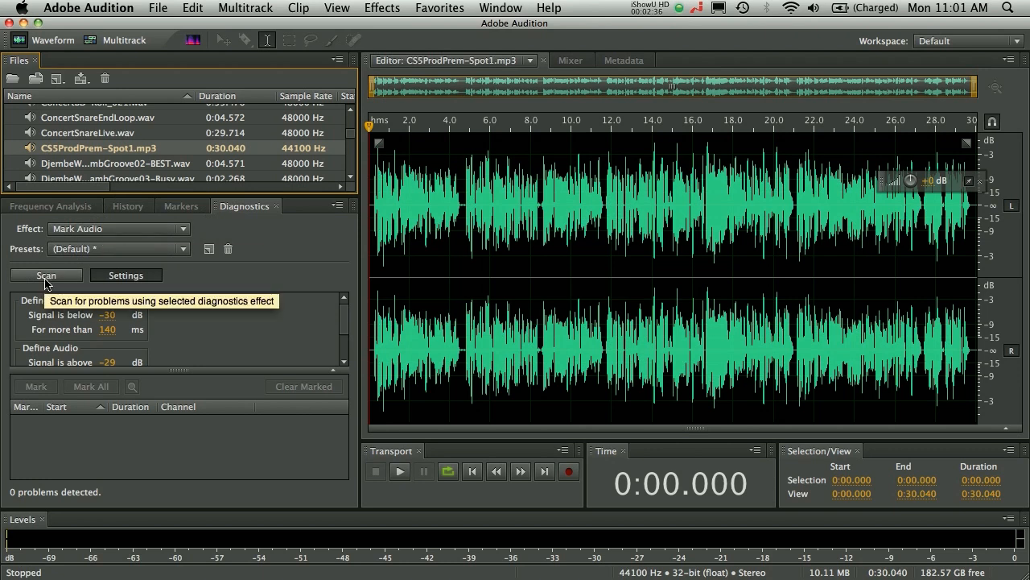
Run the Mark Audio scan and add markers for all seven detected regions
click(45, 274)
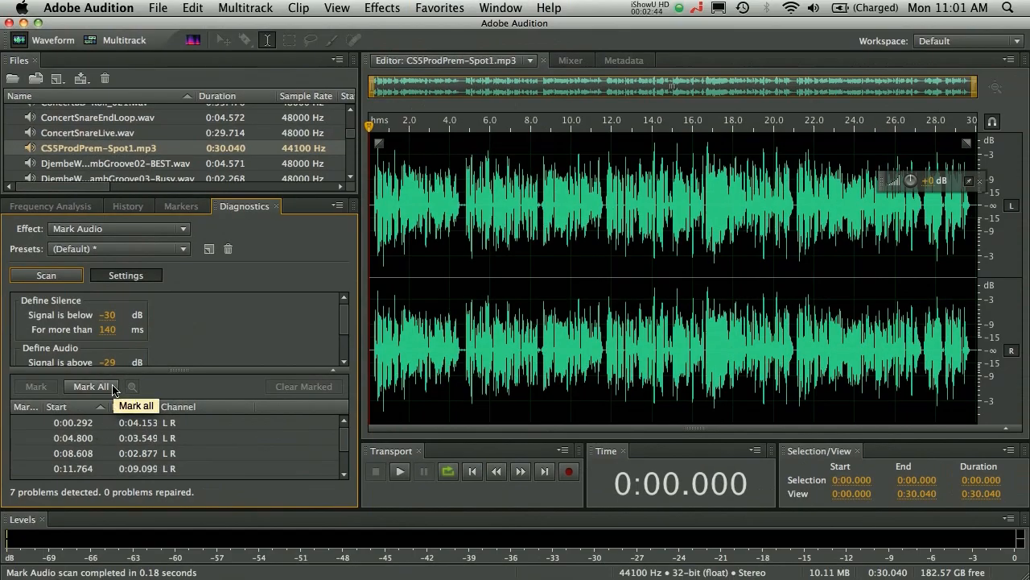
click(90, 387)
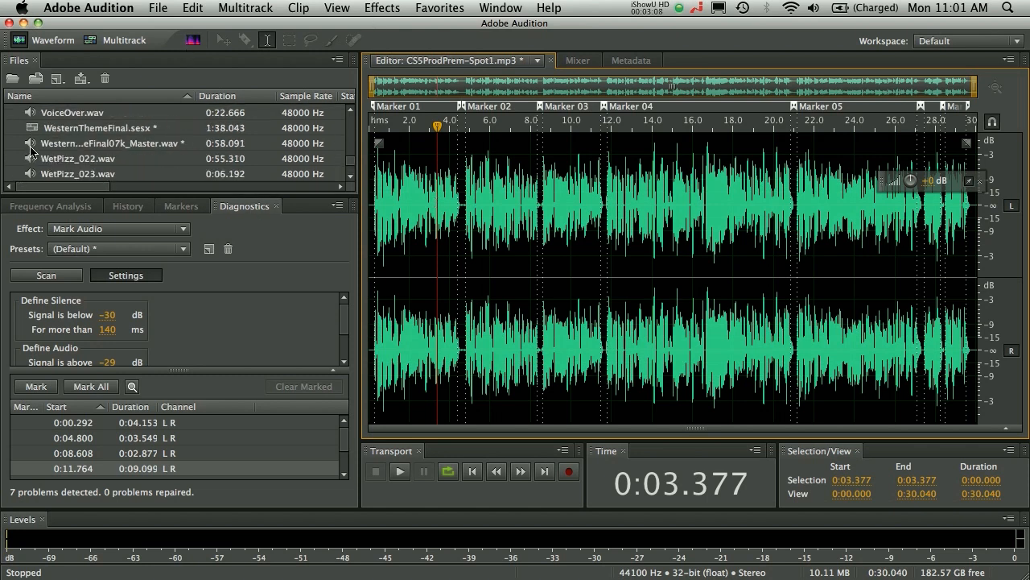
Load WesternThemeFinal07k_Master.wav and show the Effects Rack
double_click(113, 142)
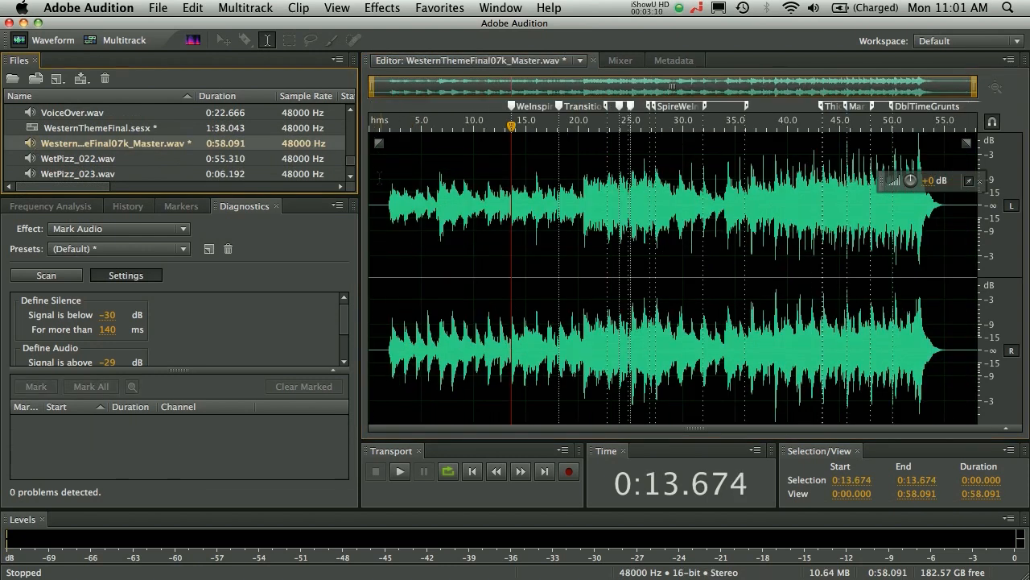
click(383, 6)
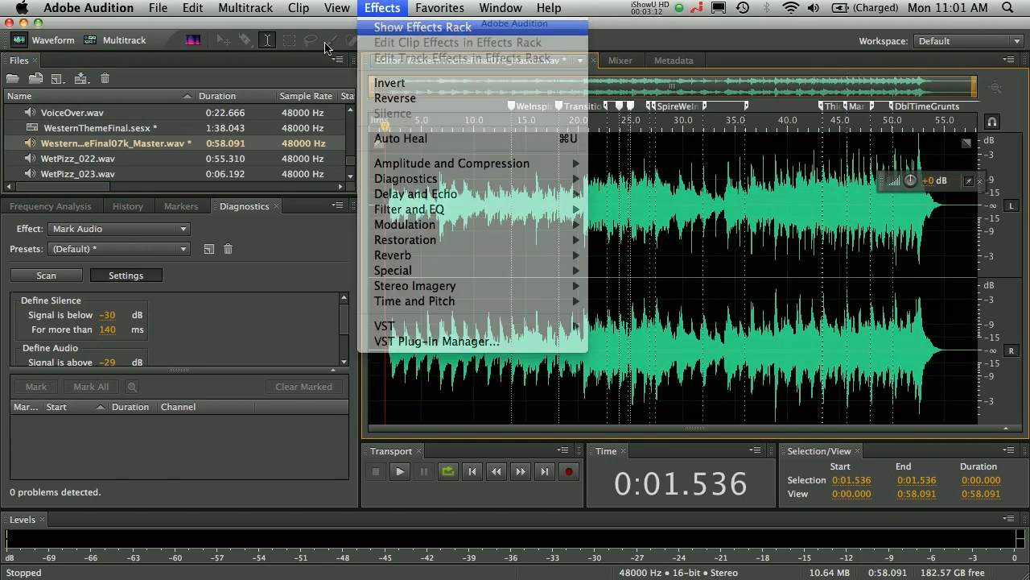
click(422, 26)
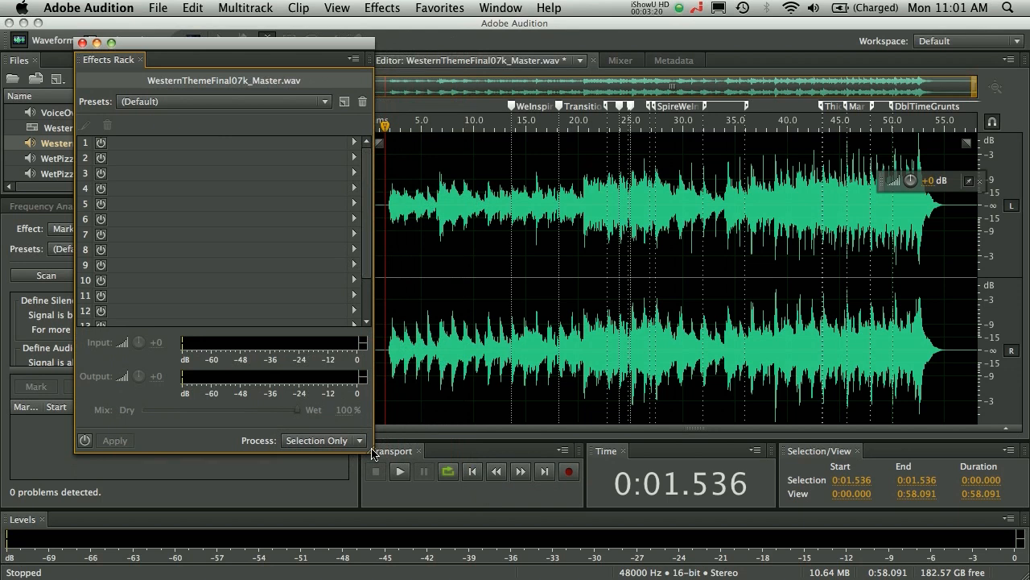
mouse_move(351, 139)
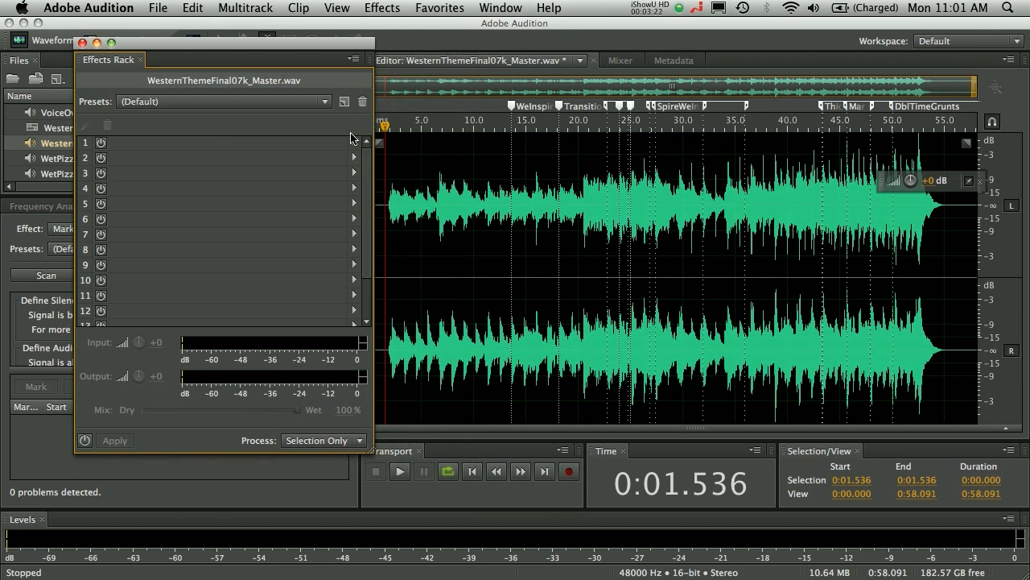
Put the Mastering effect in rack slot 1 and raise its exciter amount
click(399, 470)
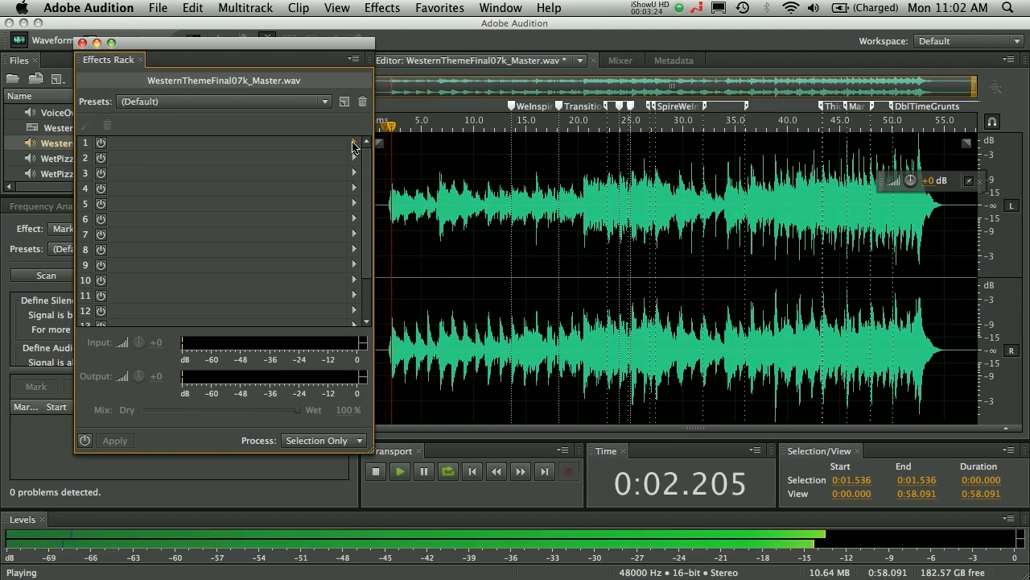
click(354, 142)
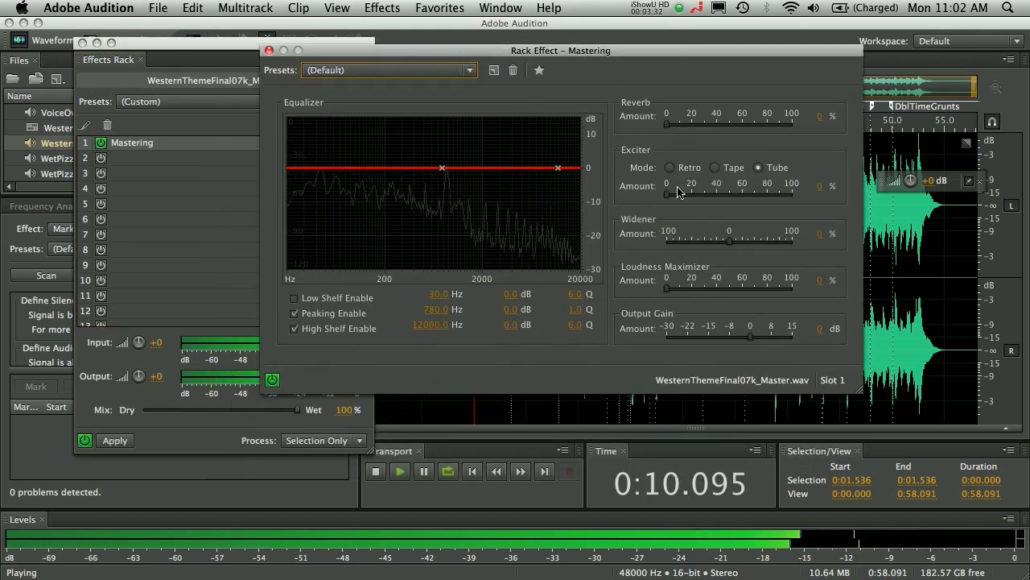
drag(667, 193, 697, 193)
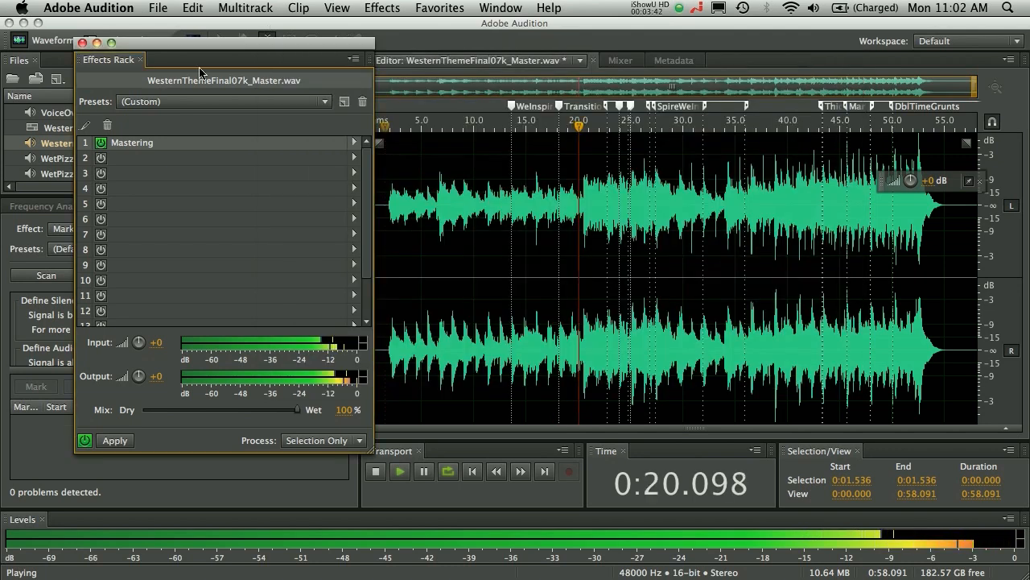
Put a Multiband Compressor in rack slot 2 and select the 20–35 s stretch
click(354, 158)
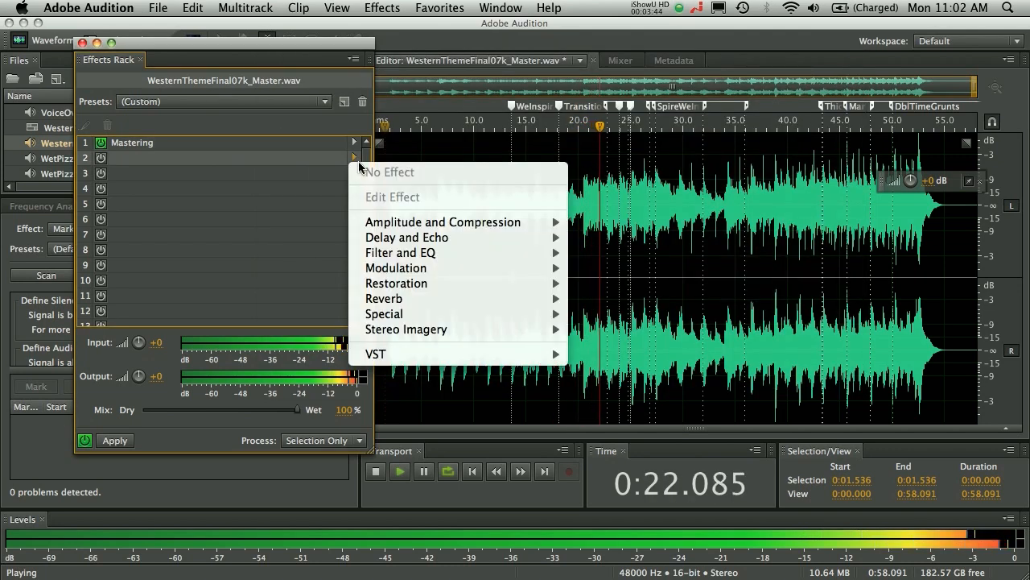
mouse_move(441, 223)
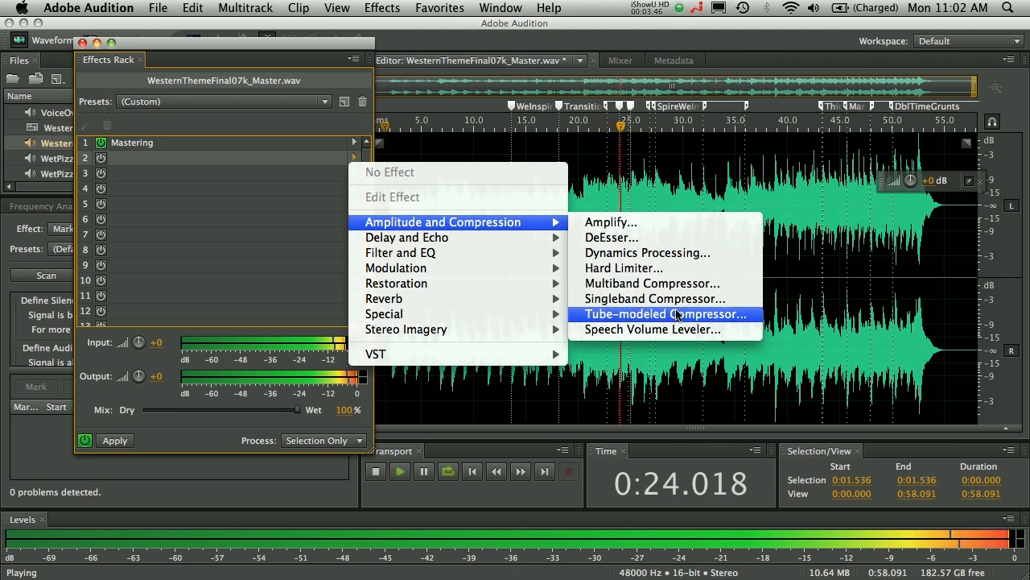
click(652, 284)
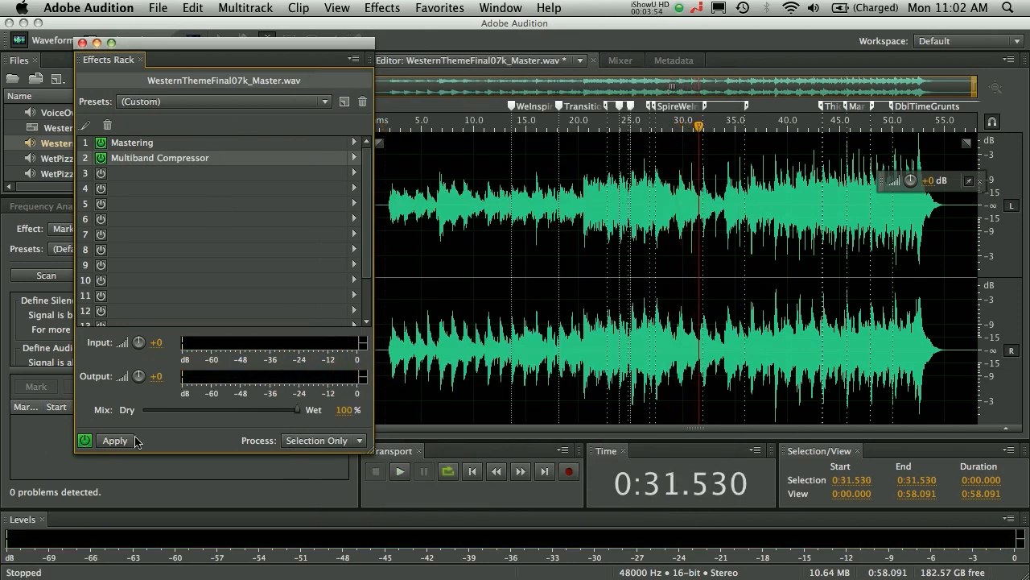
click(400, 470)
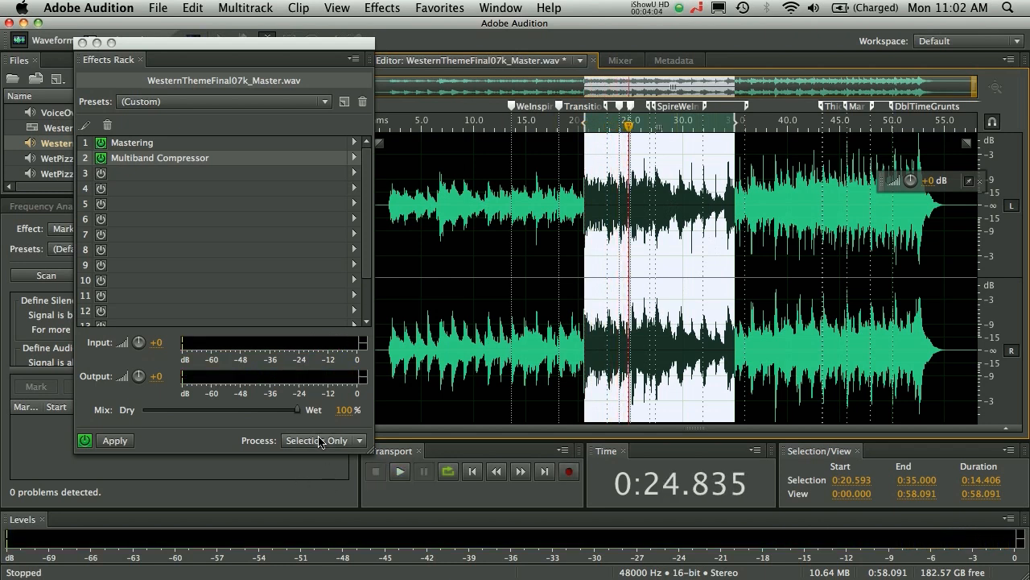
Apply the Effects Rack to the selection, then load the 5.1 JasonsBossaMulti.wav file
click(322, 441)
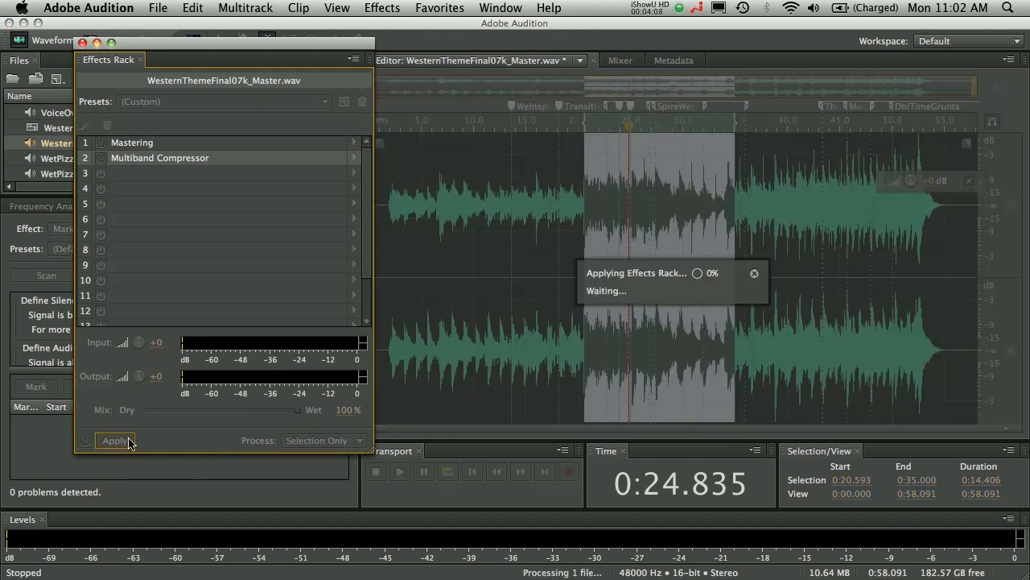
click(114, 442)
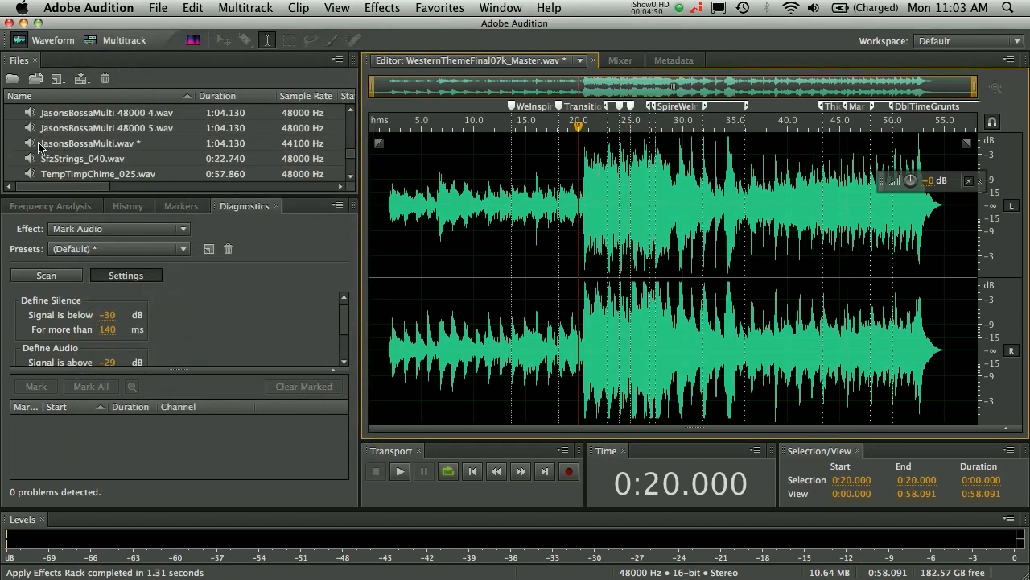
double_click(90, 142)
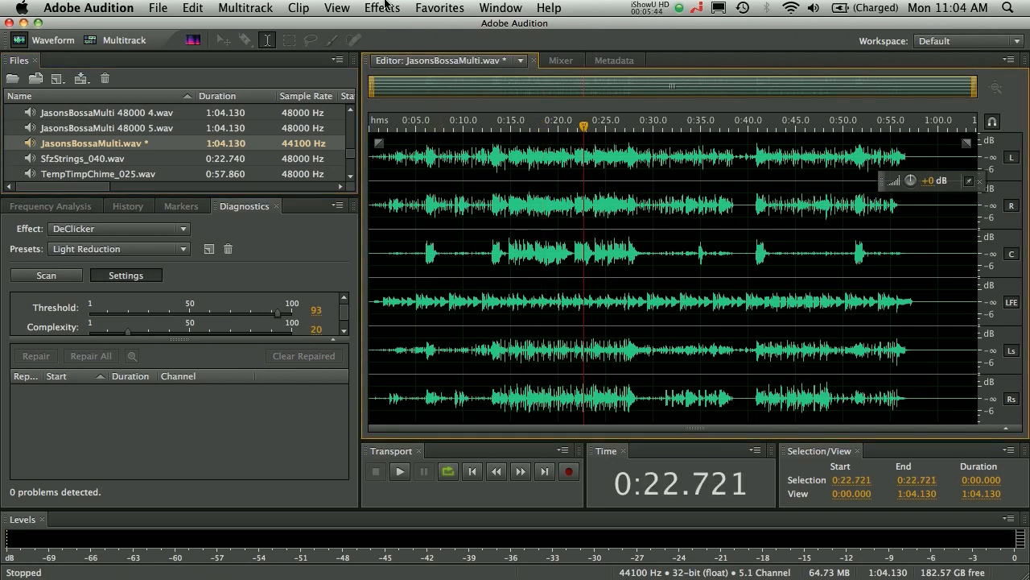
Start previewing Surround Reverb on the 5.1 file and show its preset list
click(381, 6)
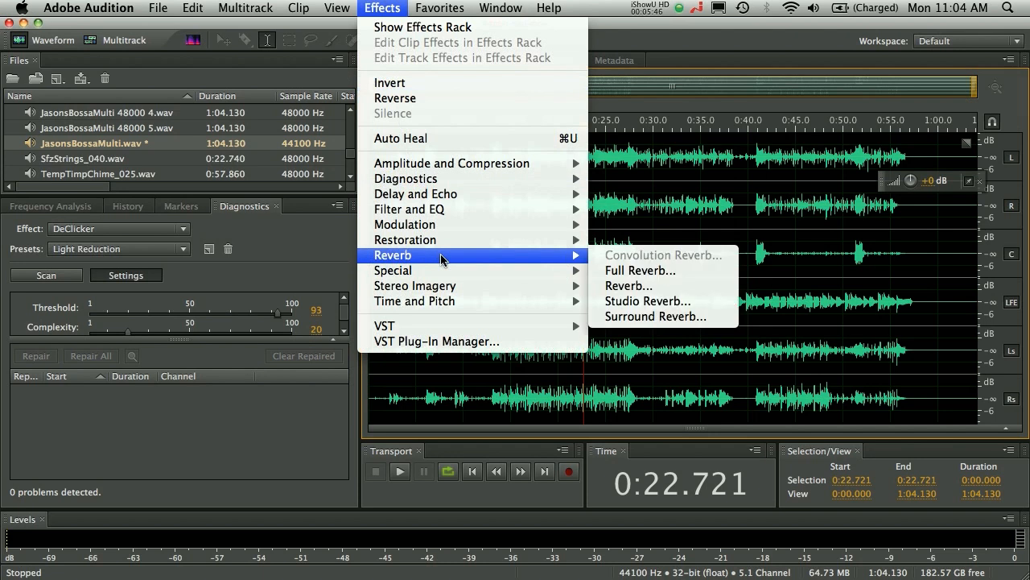
click(655, 316)
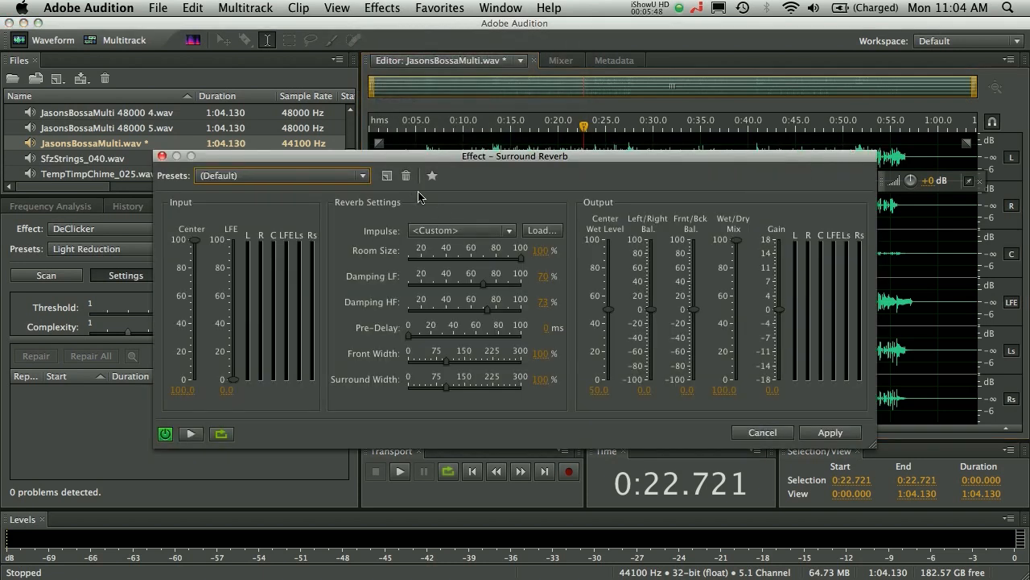
click(282, 174)
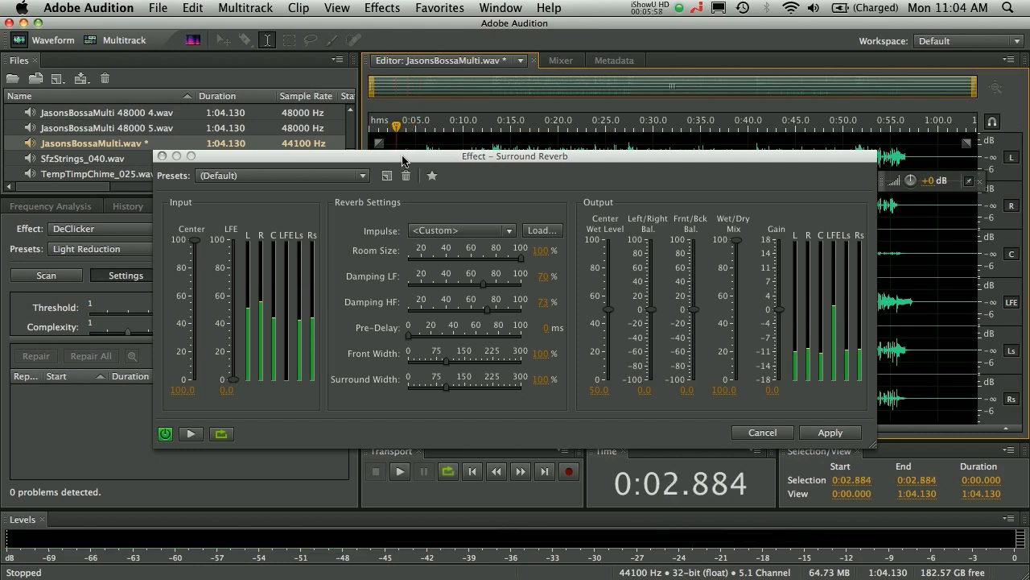
click(281, 174)
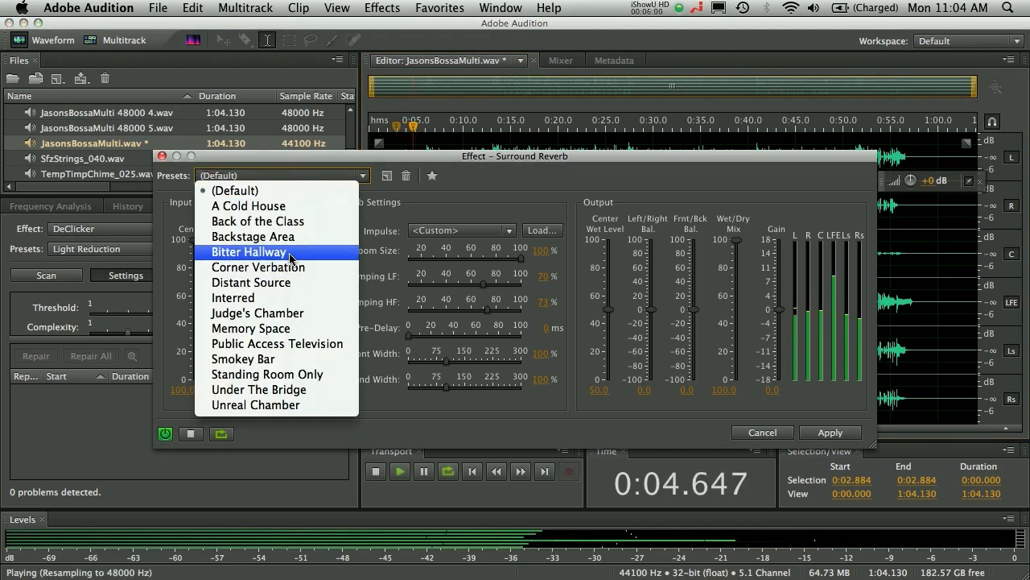
Audition the Bitter Hallway preset, adjusting center input level and wet/dry mix
click(248, 252)
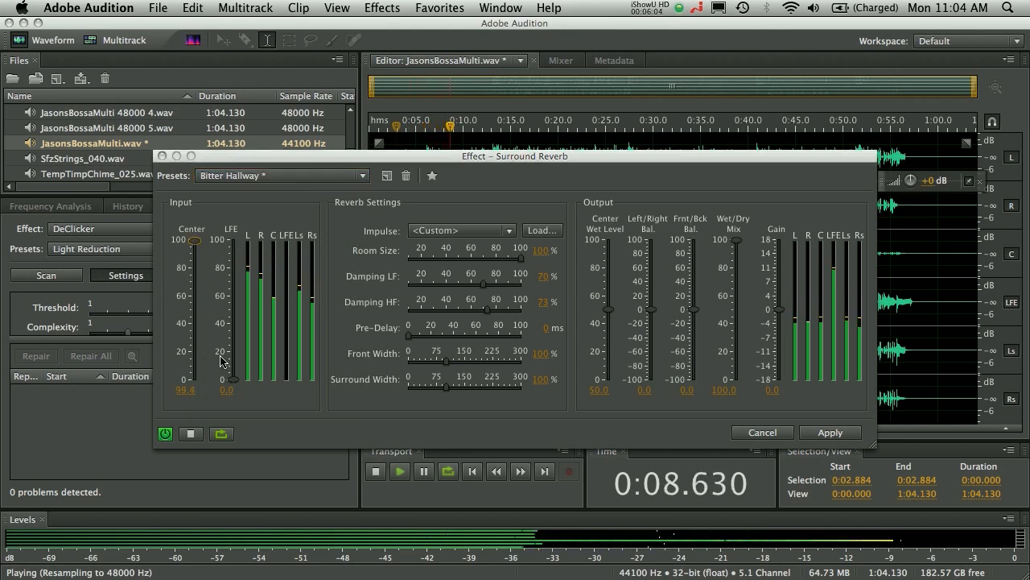
drag(225, 360, 231, 379)
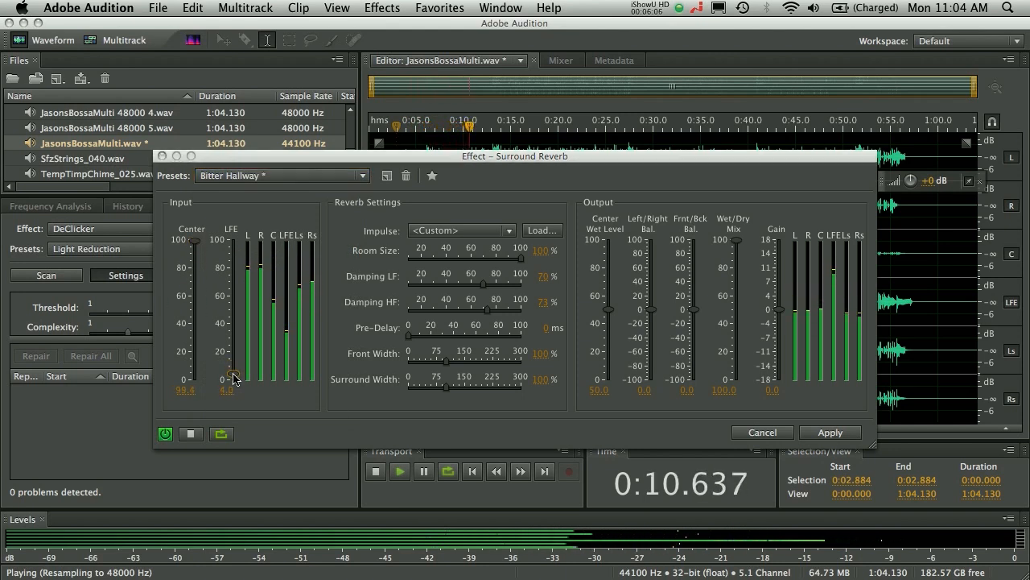
click(460, 230)
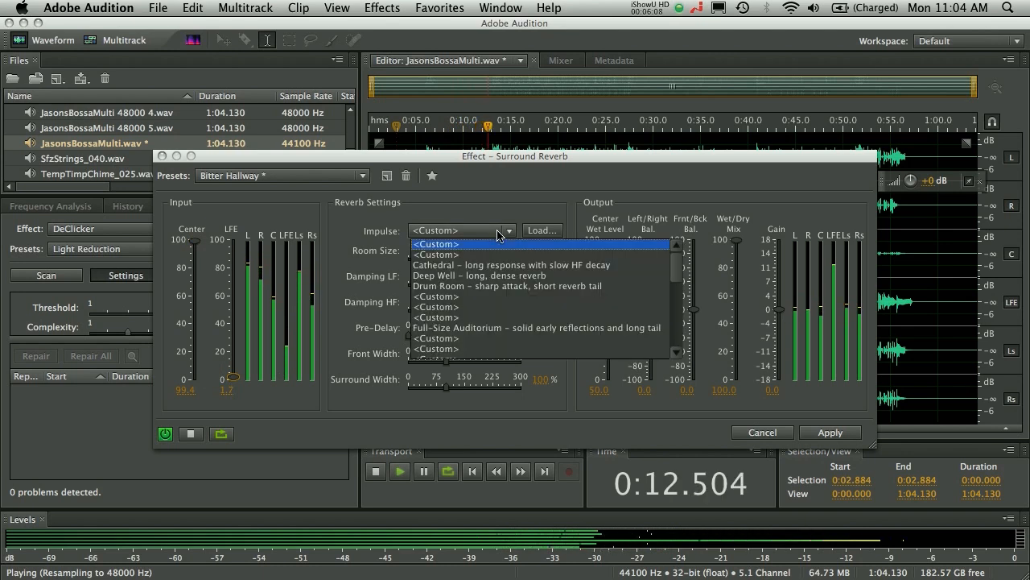
click(460, 232)
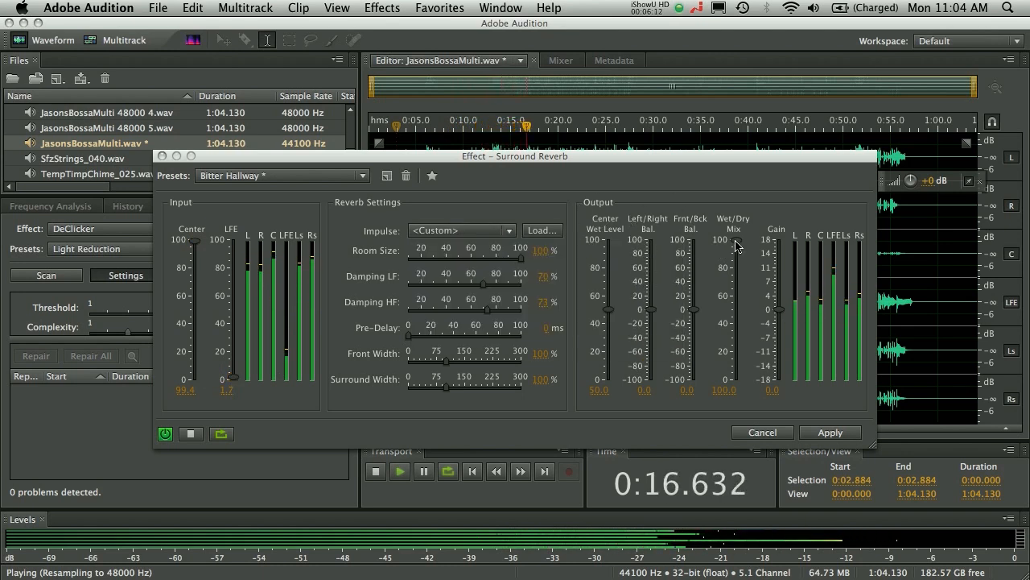
drag(732, 241, 733, 325)
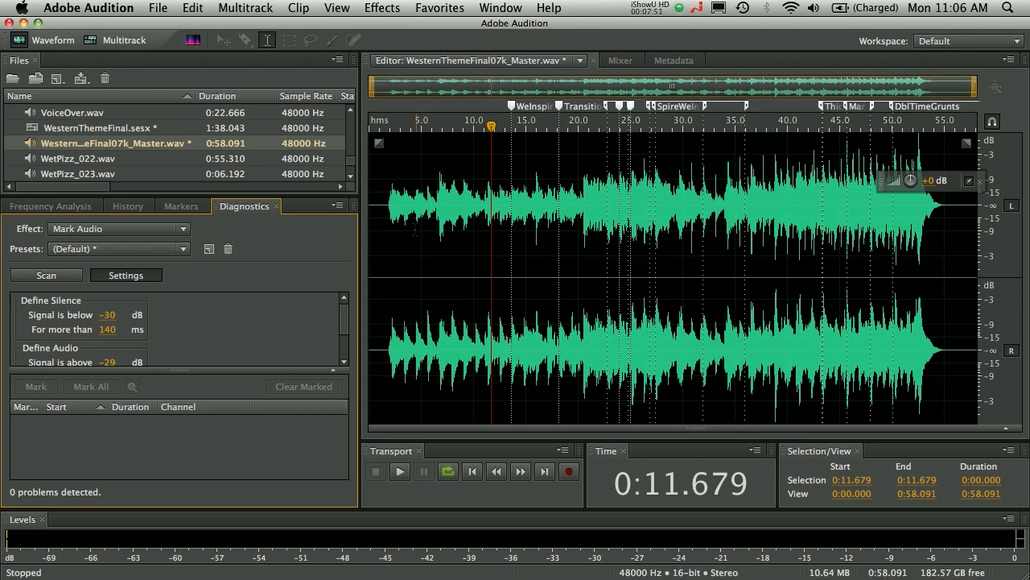
Show the Amplitude Statistics panel for the mastered music file
click(499, 7)
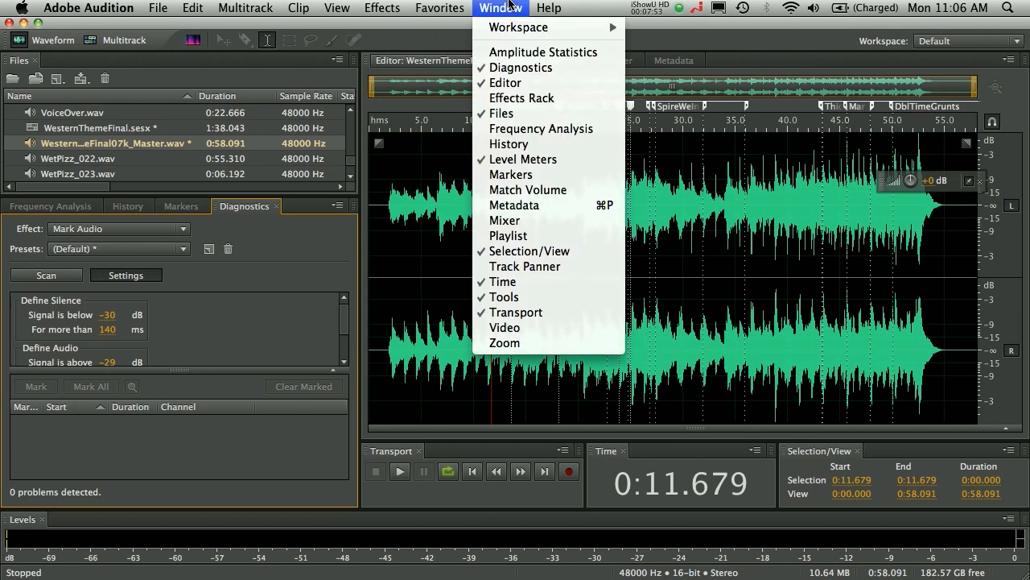
mouse_move(542, 52)
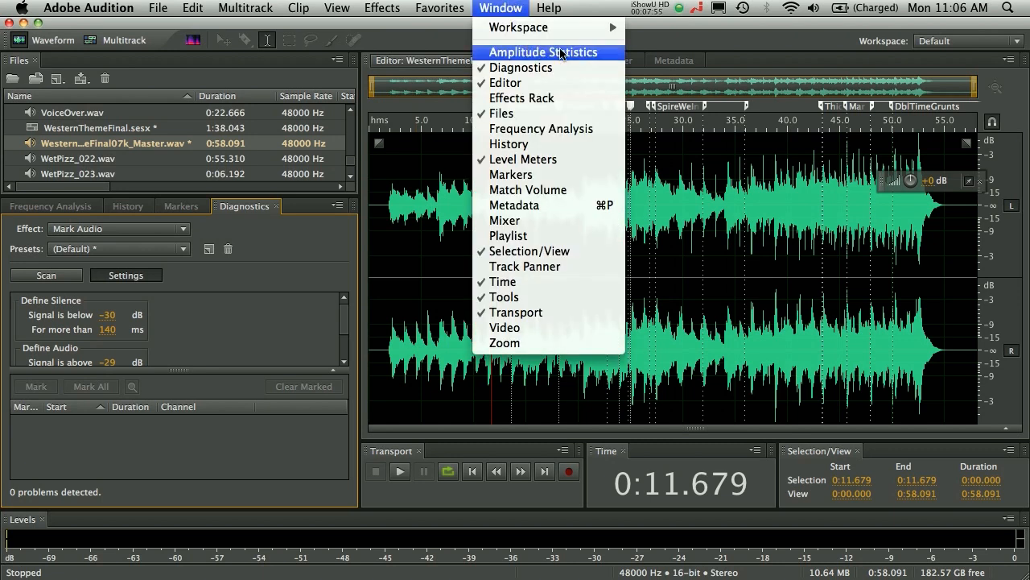
click(544, 51)
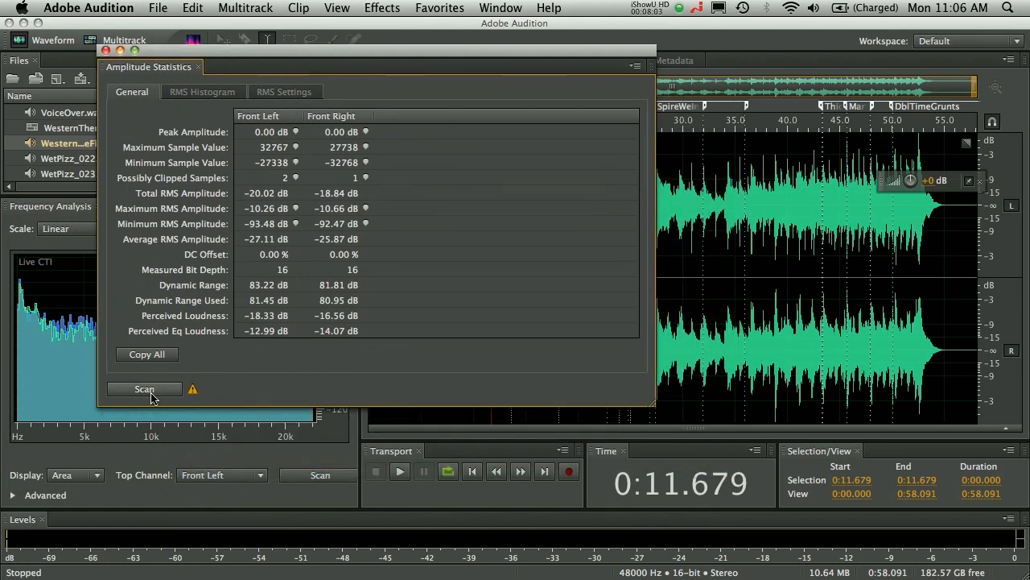
click(145, 388)
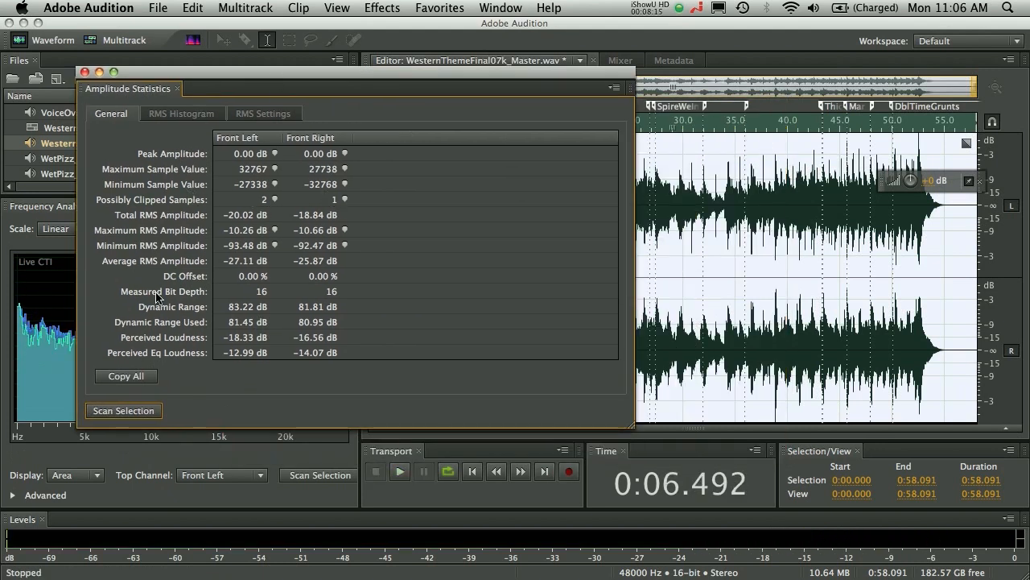
mouse_move(196, 290)
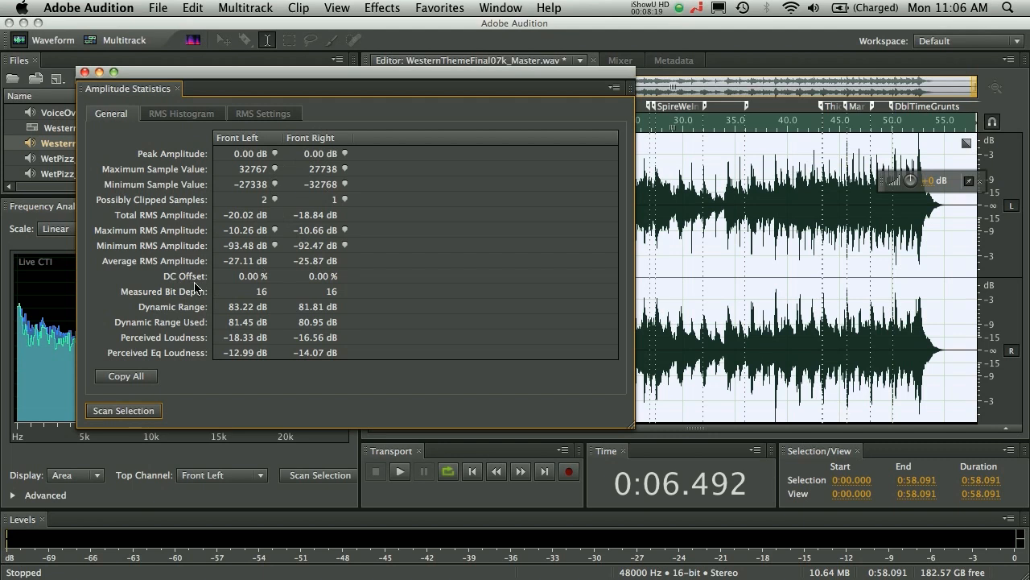
mouse_move(161, 61)
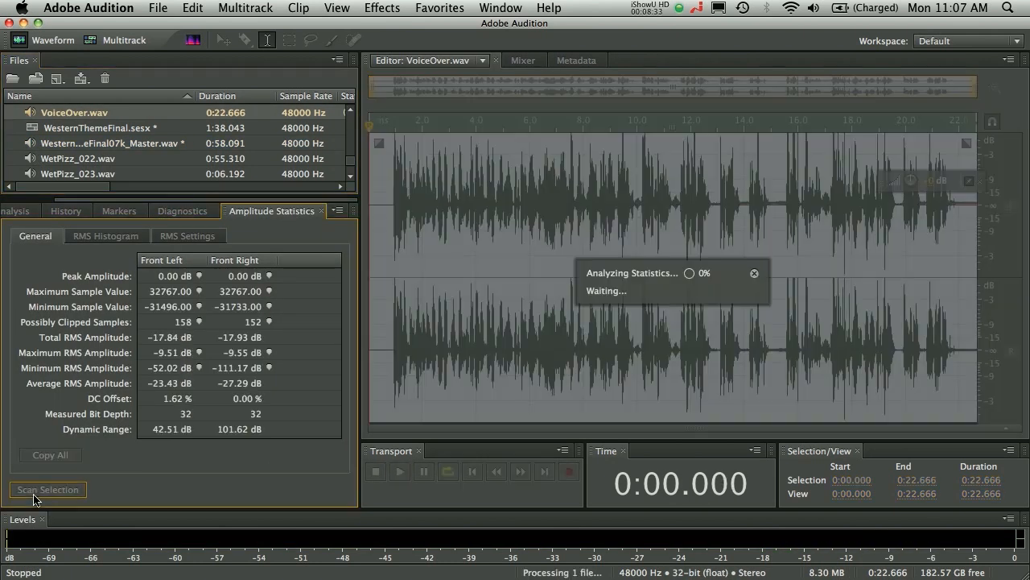
Scan VoiceOver.wav amplitude statistics, reporting 0.00 dB peak and about -17.8 dB total RMS
click(48, 489)
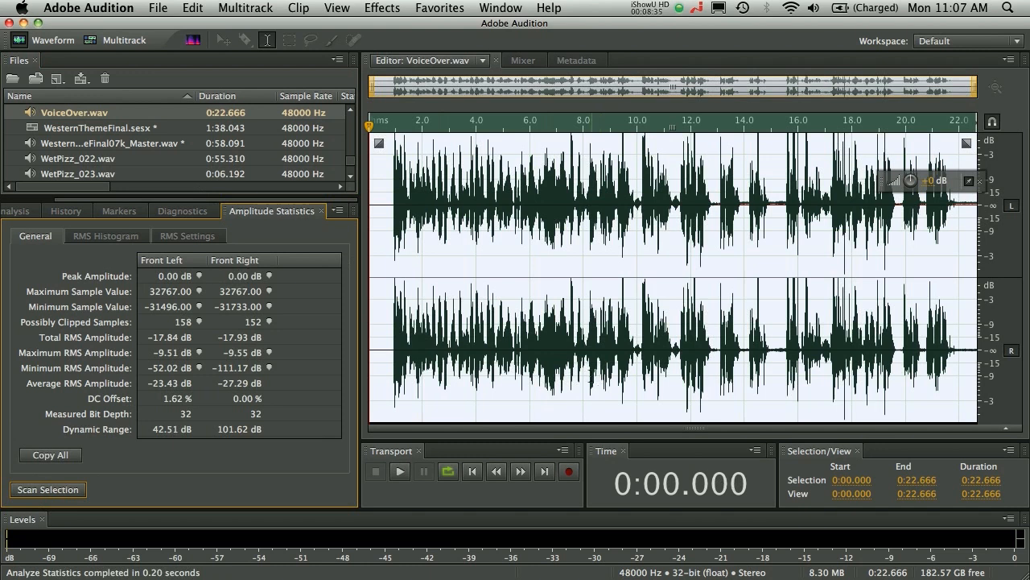